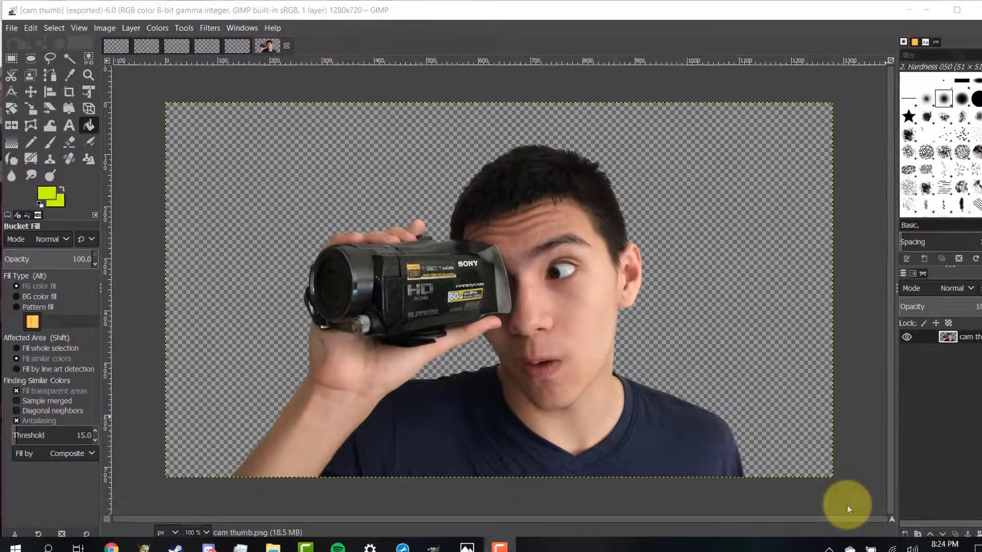
Step: Load the camcorder cutout 'cam thumb.png' from Downloads onto a transparent canvas
click(12, 27)
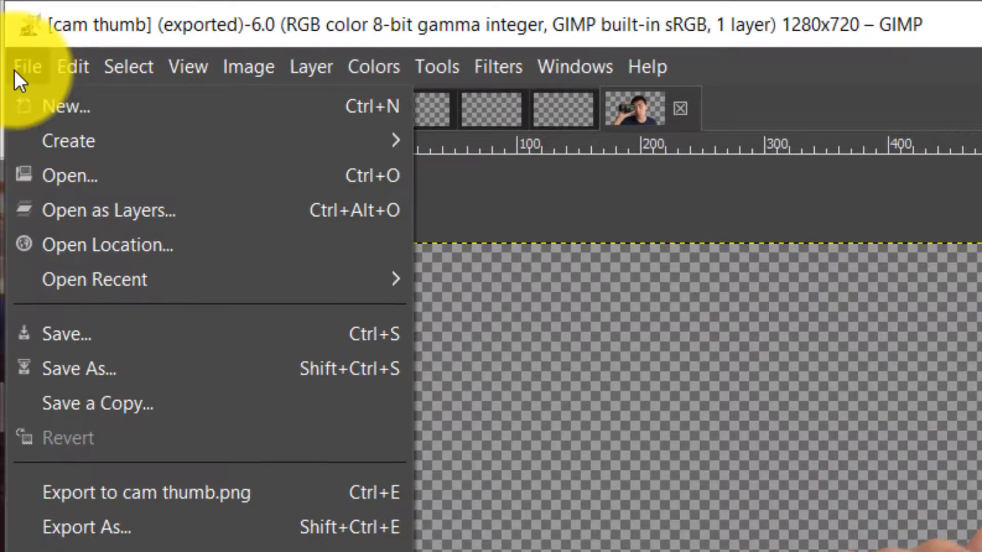
click(70, 175)
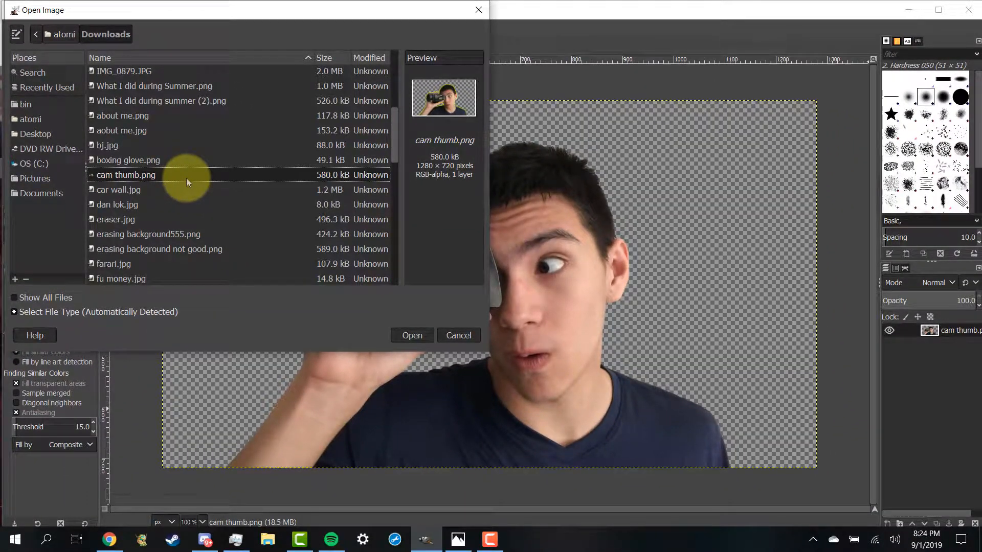
click(411, 336)
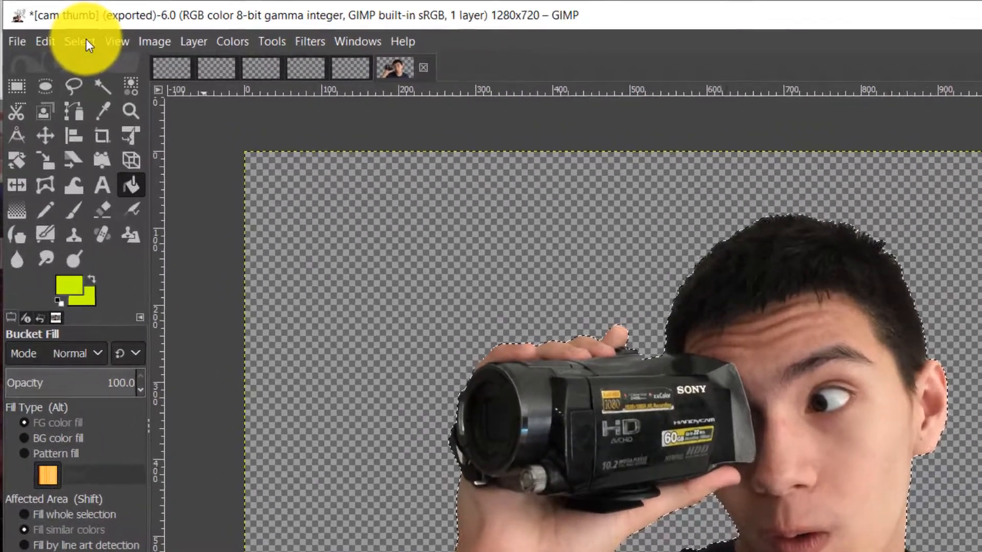
Step: Select the cutout's alpha outline and grow the selection outward by a few pixels
click(77, 41)
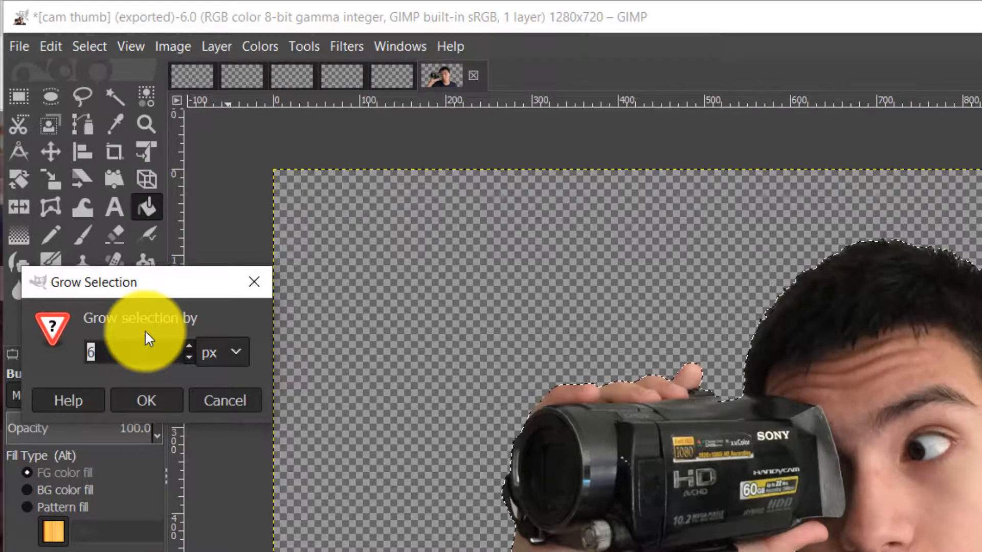
click(146, 399)
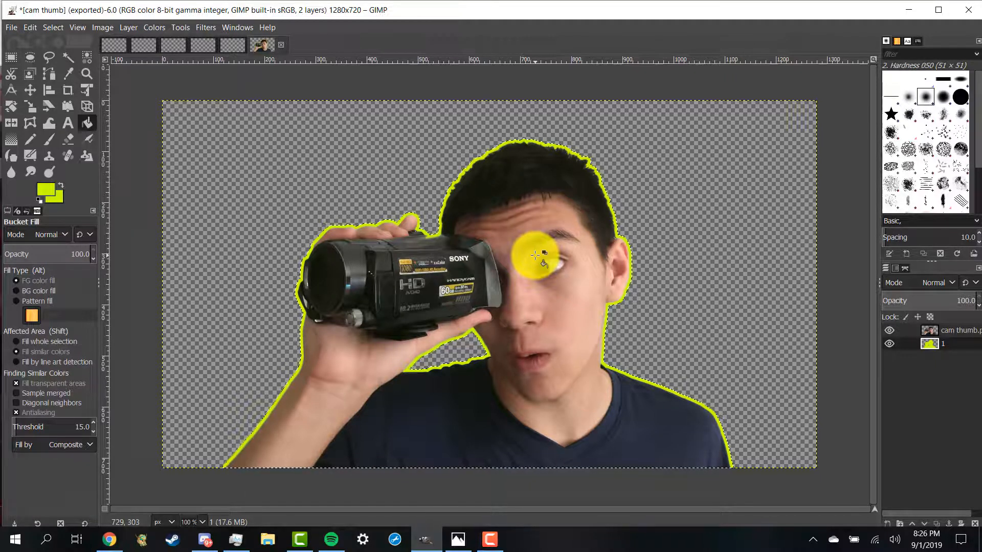
click(42, 190)
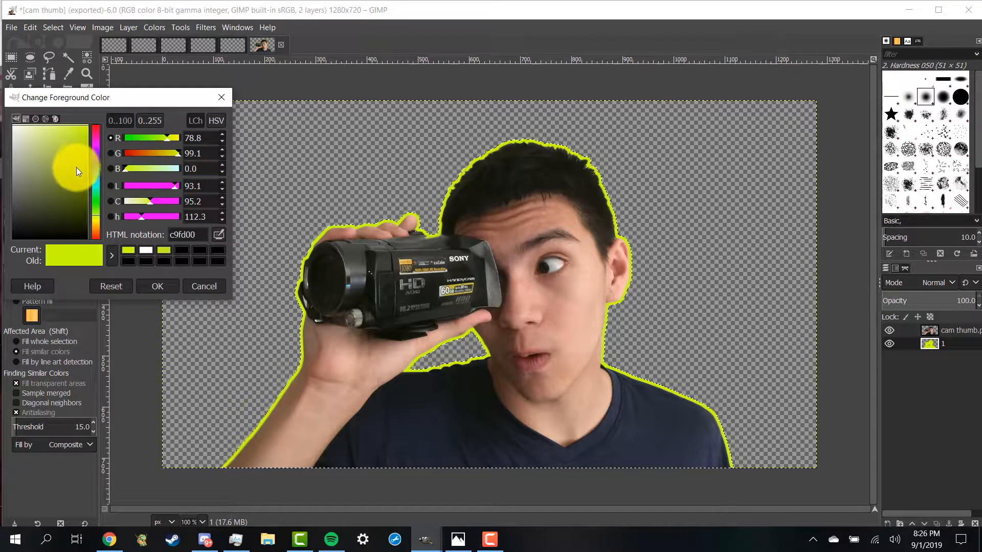
click(158, 287)
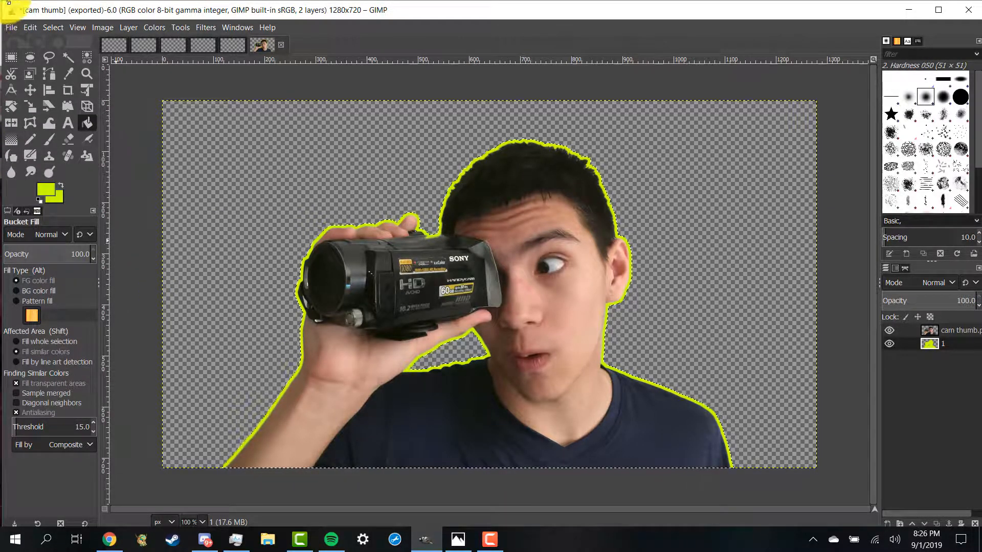
Step: Bring up the Export Image dialog showing Downloads with the name cam thumb.png
click(10, 27)
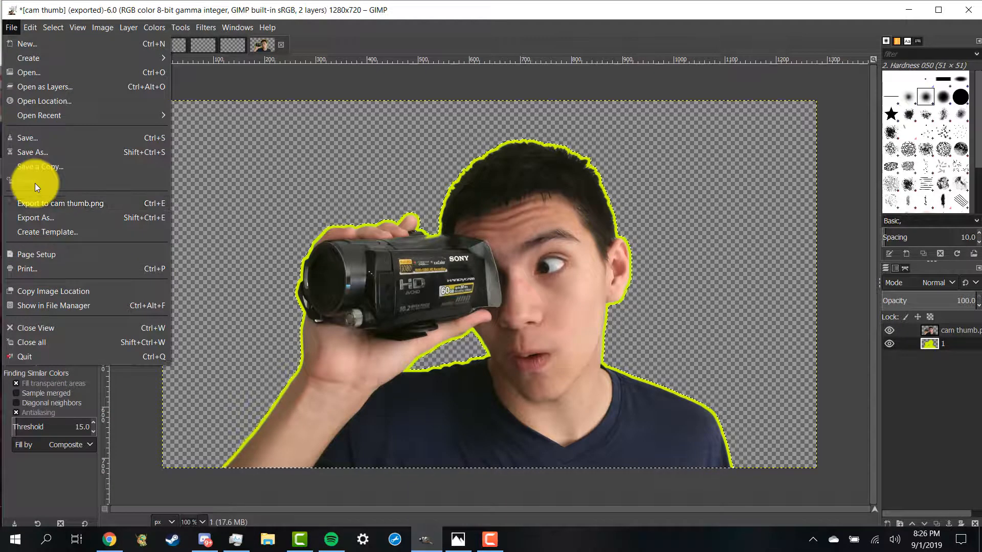
click(35, 217)
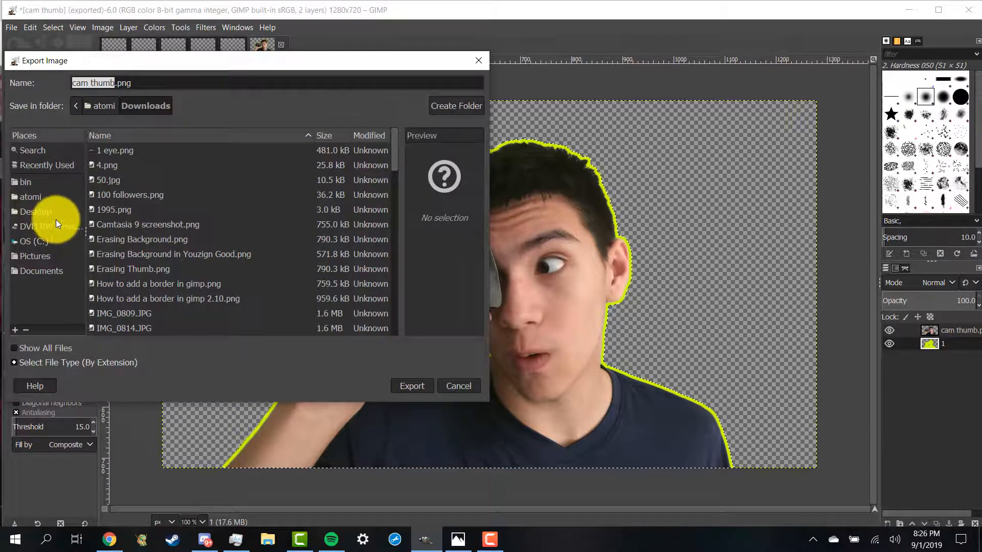